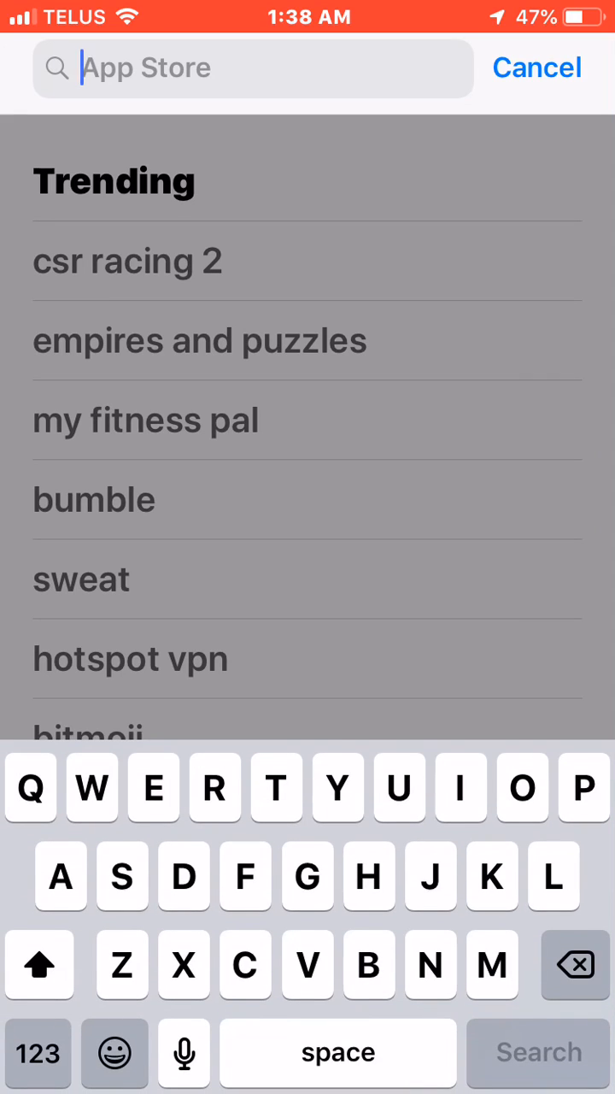
# - Search the App Store for 'Mt4' and locate the installed MetaTrader 4 listing
pyautogui.write('Mt4')
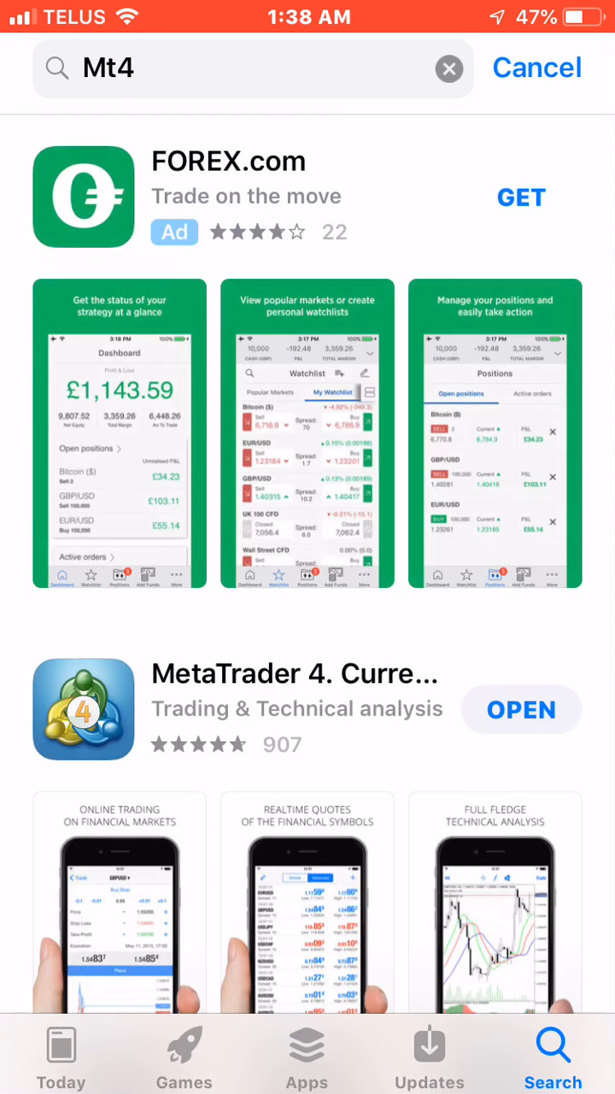
pyautogui.scroll(-3)
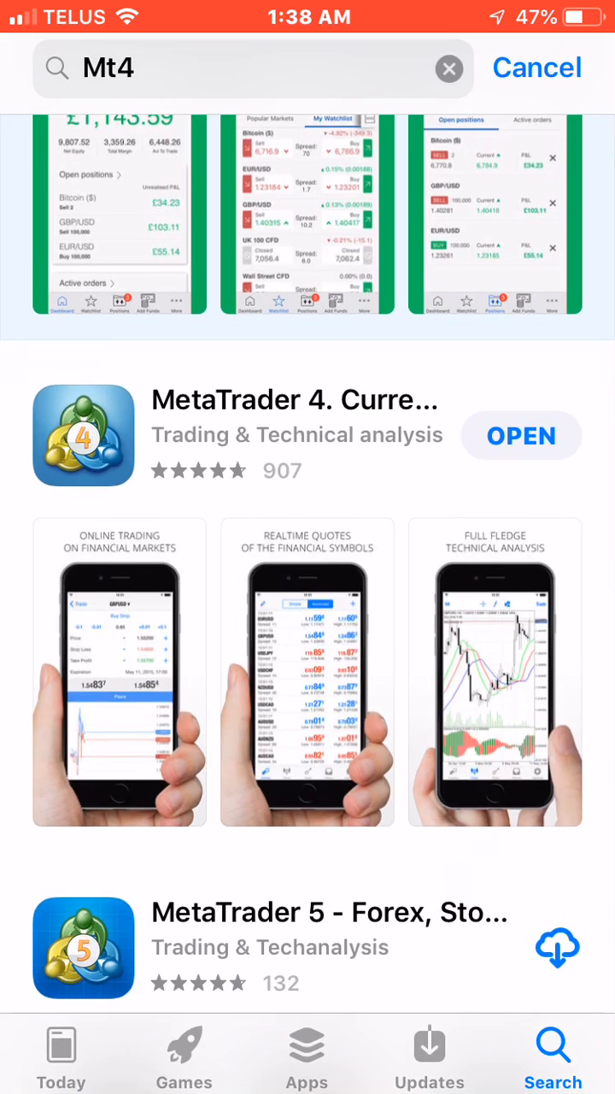
pyautogui.scroll(3)
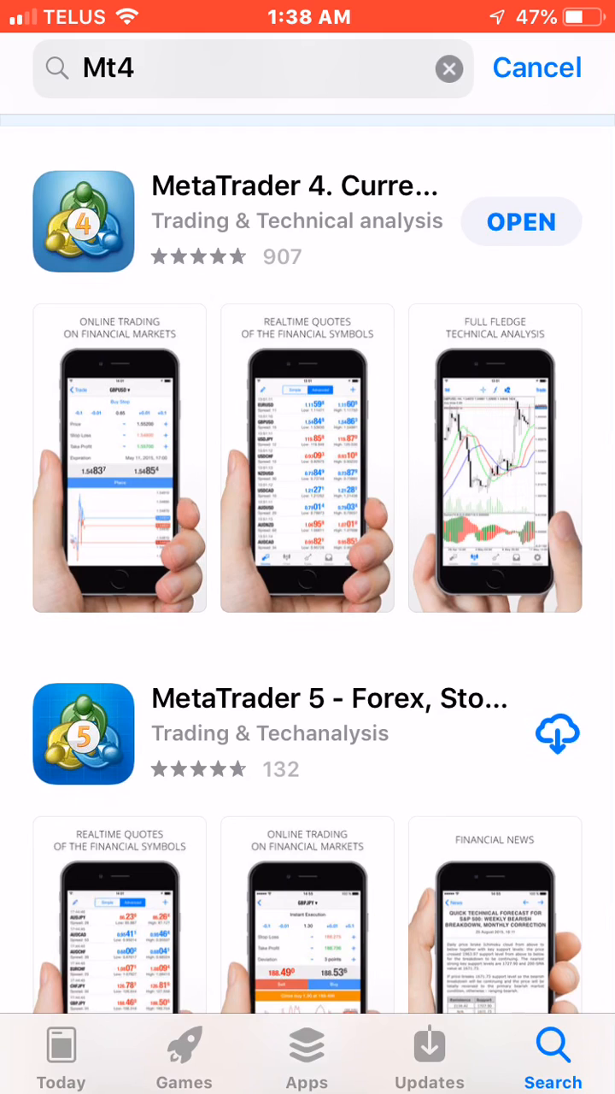
pyautogui.scroll(3)
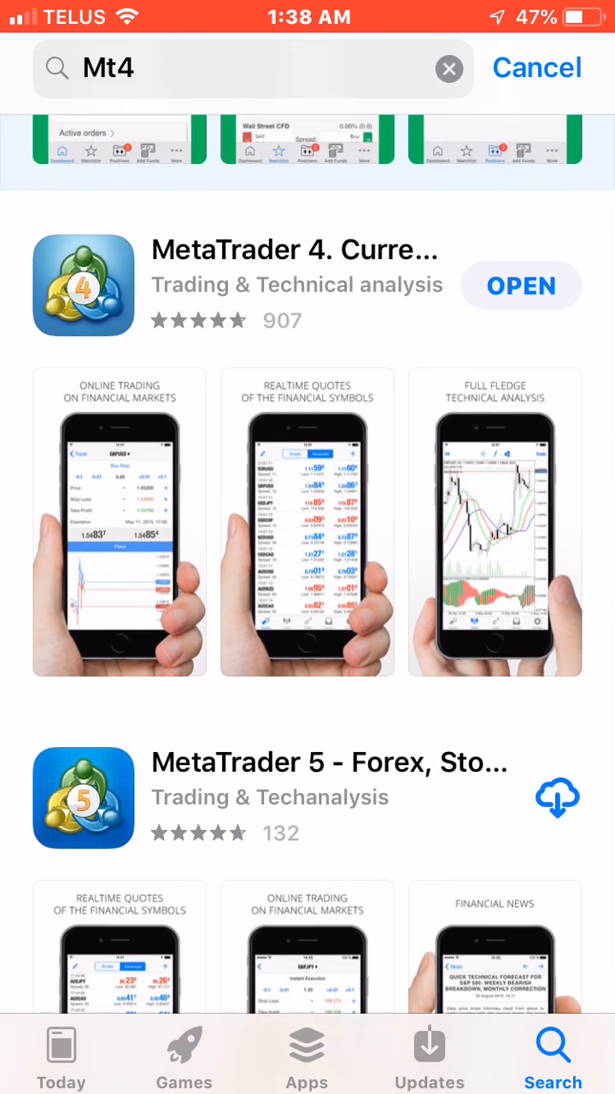
pyautogui.scroll(3)
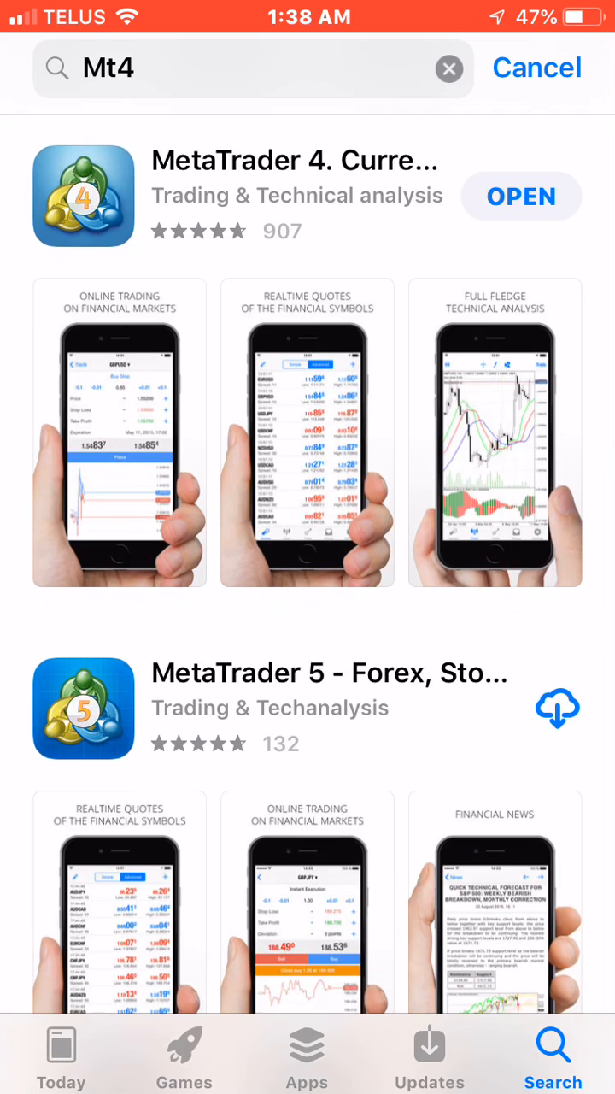
# - Launch MetaTrader 4 and browse Quotes, Trade balances, and the empty History
pyautogui.click(520, 196)
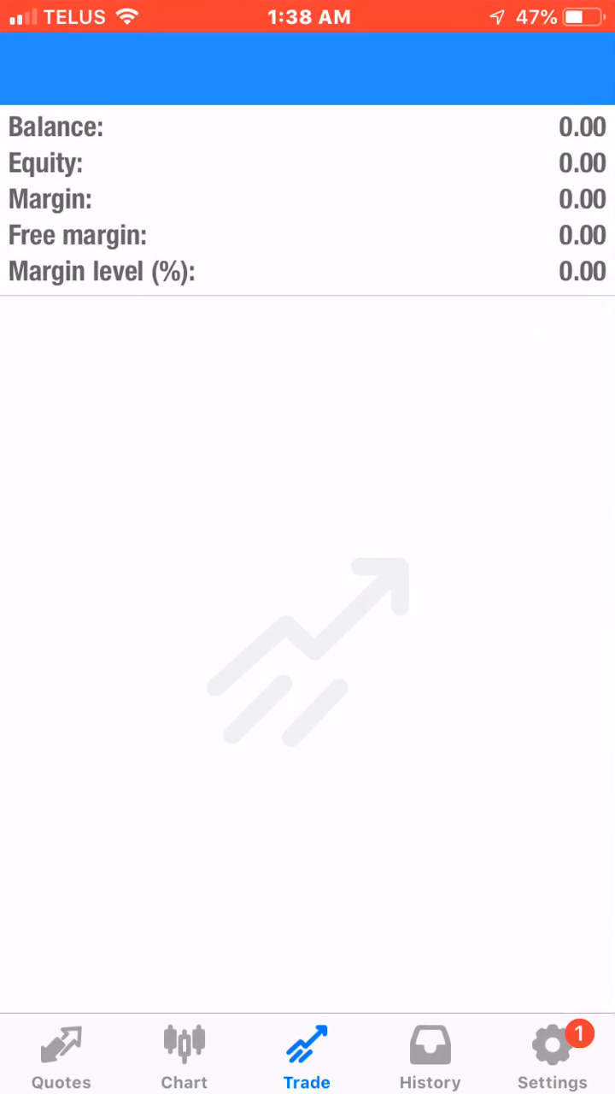
pyautogui.click(61, 1054)
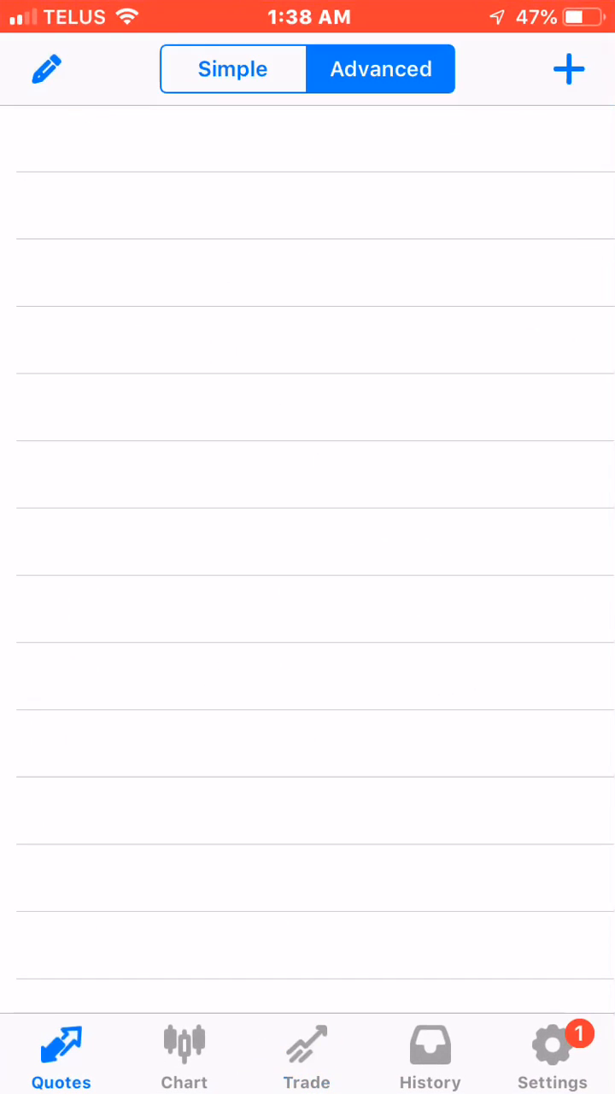
pyautogui.click(306, 1053)
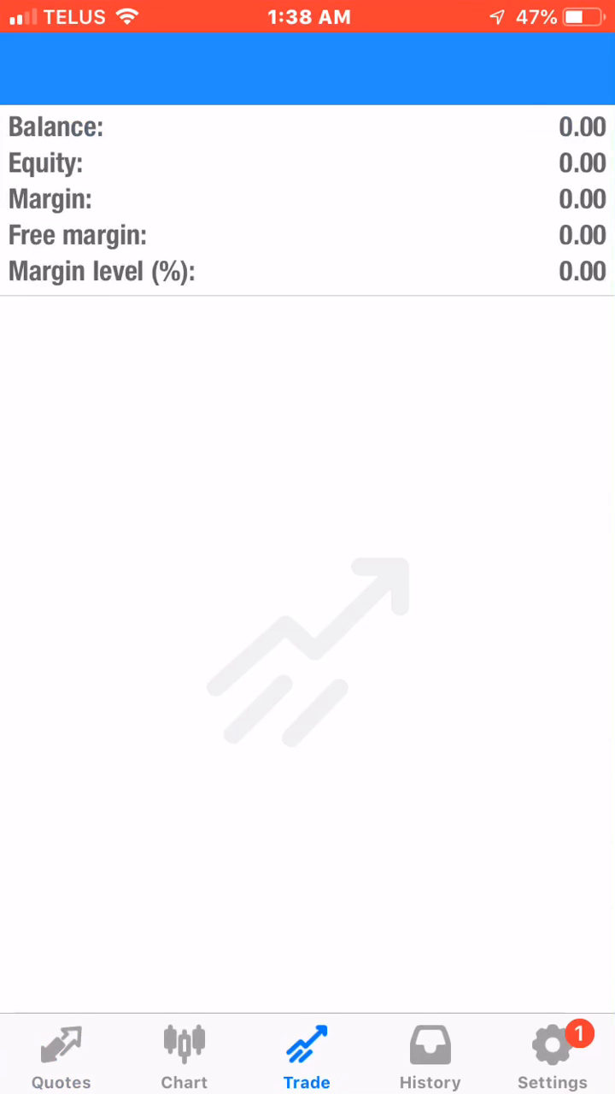
pyautogui.click(431, 1053)
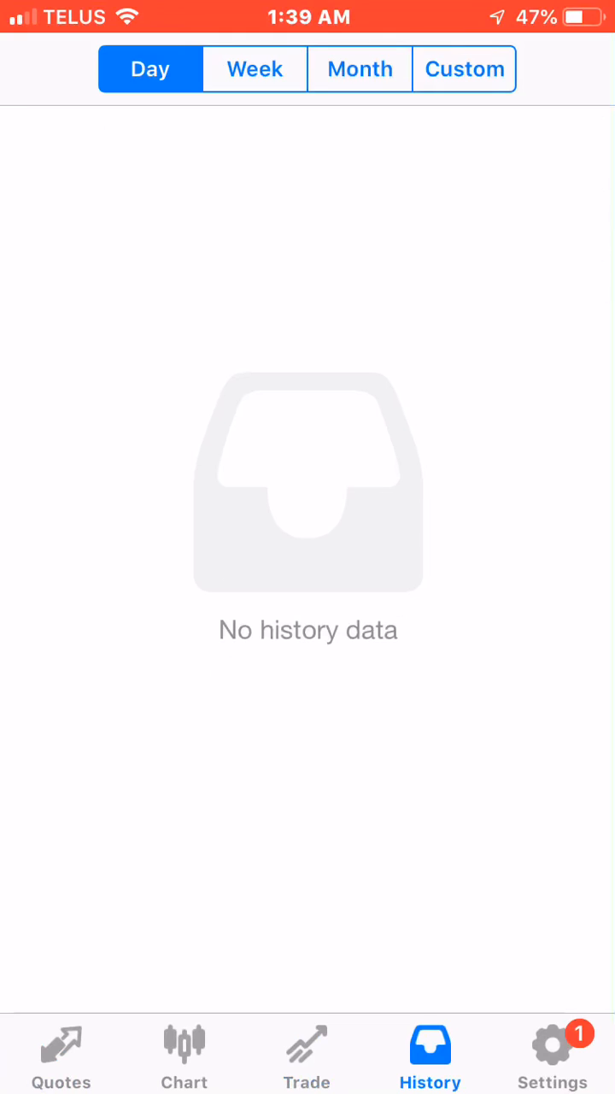
# - Open Trade Accounts in Settings and add an account to show MetaQuotes-Demo and broker search
pyautogui.click(553, 1054)
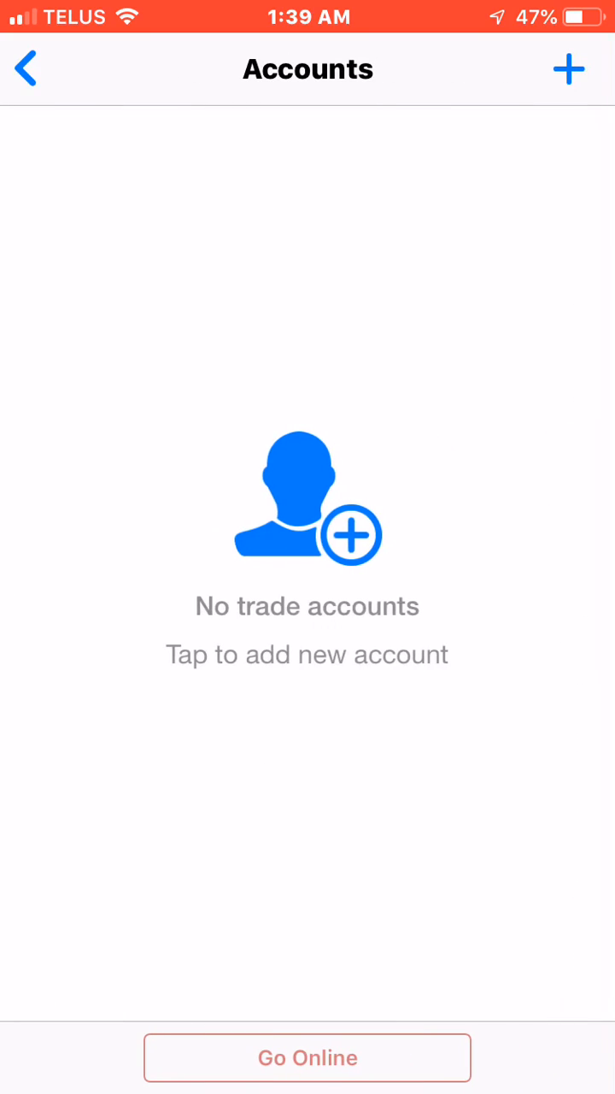
pyautogui.click(569, 69)
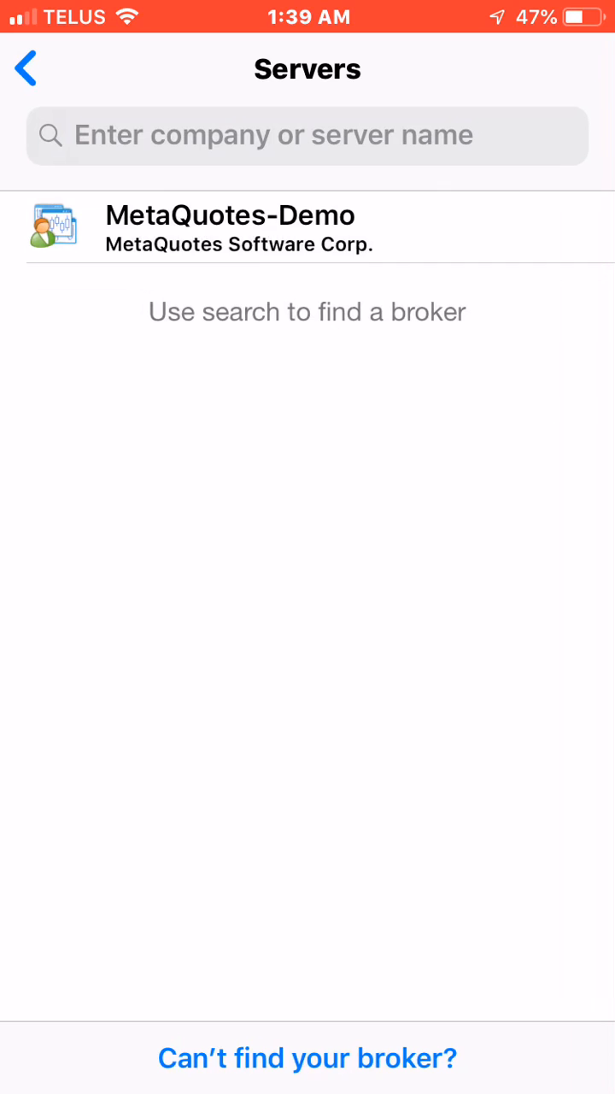
pyautogui.click(307, 135)
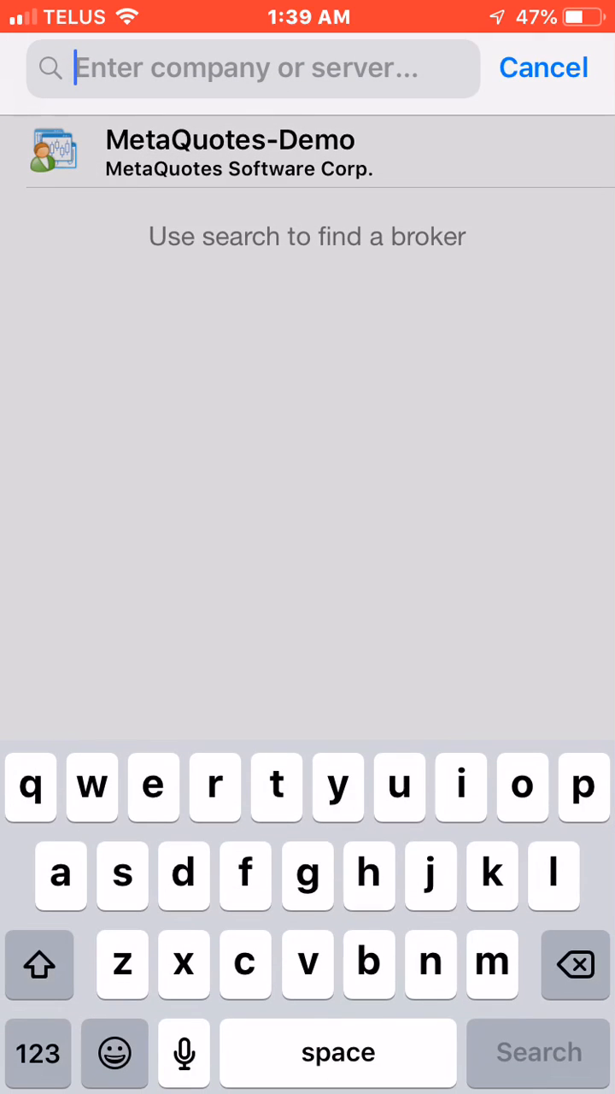
pyautogui.write('hu')
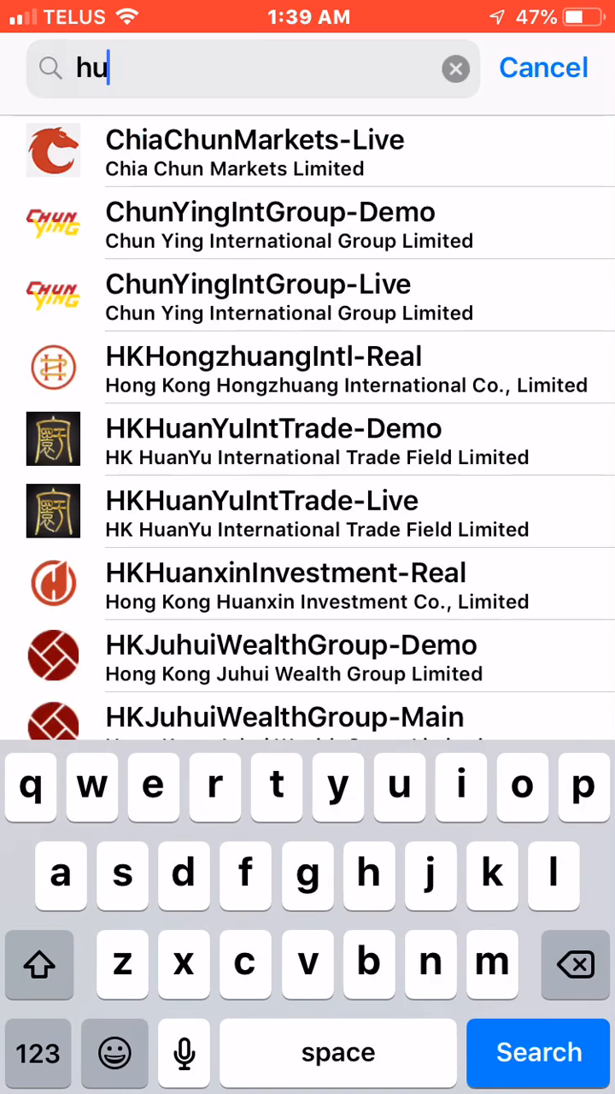
pyautogui.write('g')
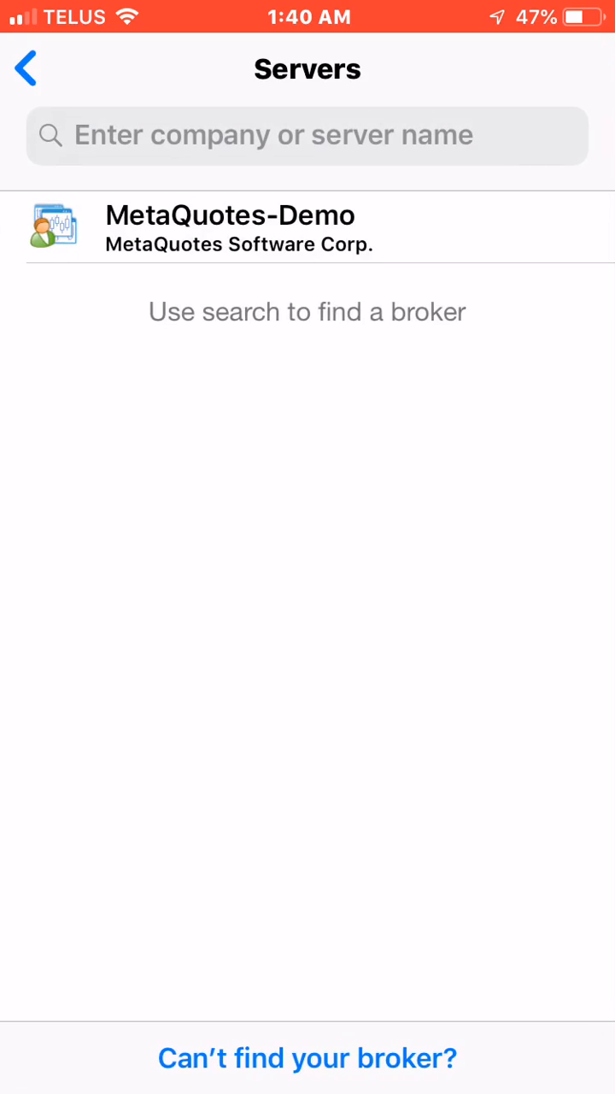
# - Back out of the server list to Settings, then view the all-zero Trade balances
pyautogui.click(25, 68)
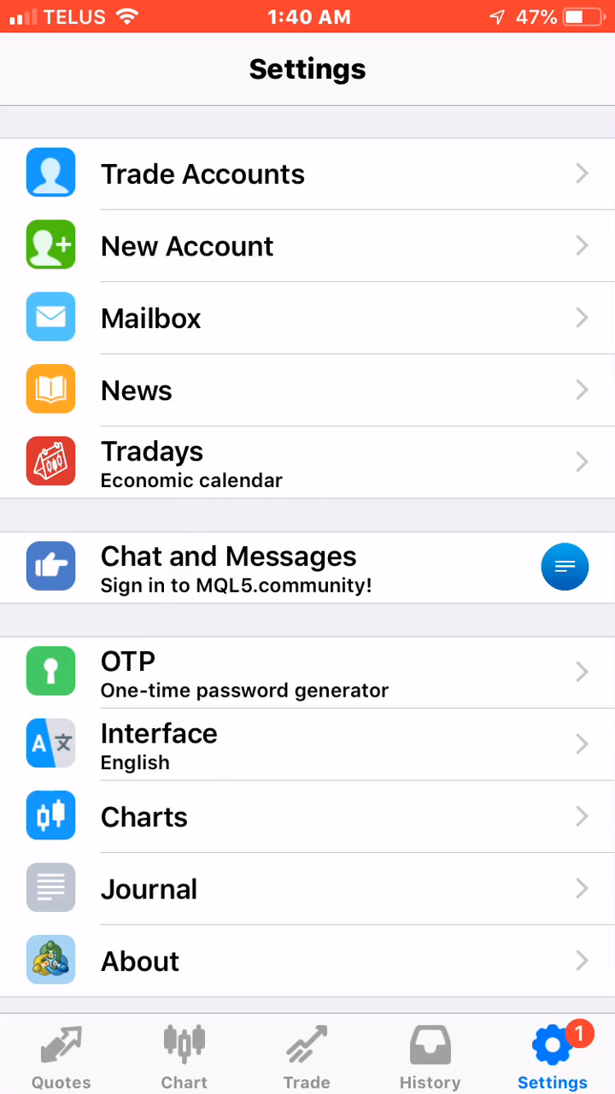
pyautogui.click(306, 1055)
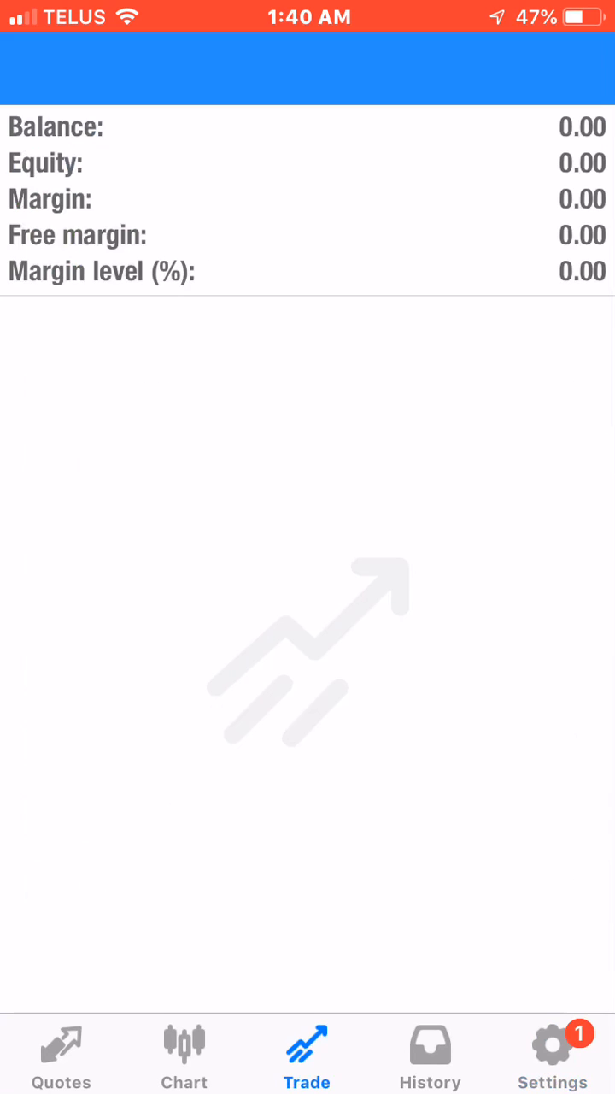